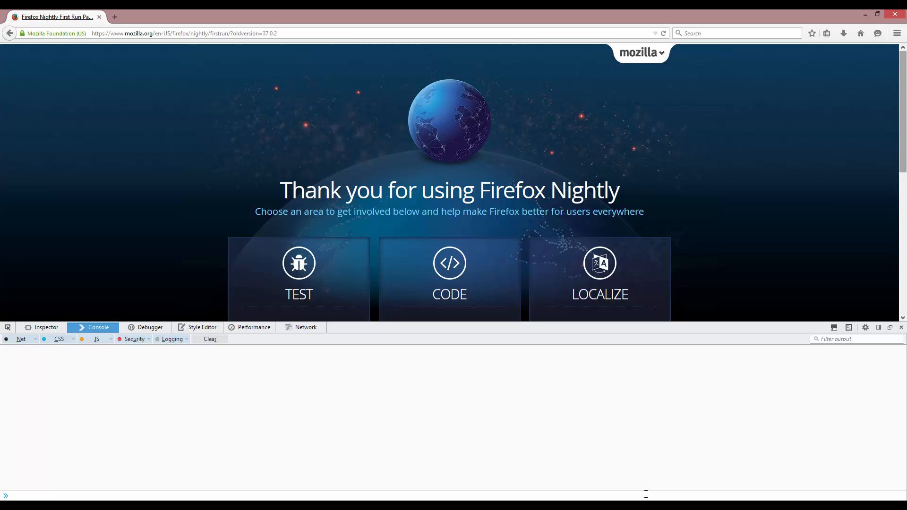
{"action": "mouse_move", "coordinate": [512, 481]}
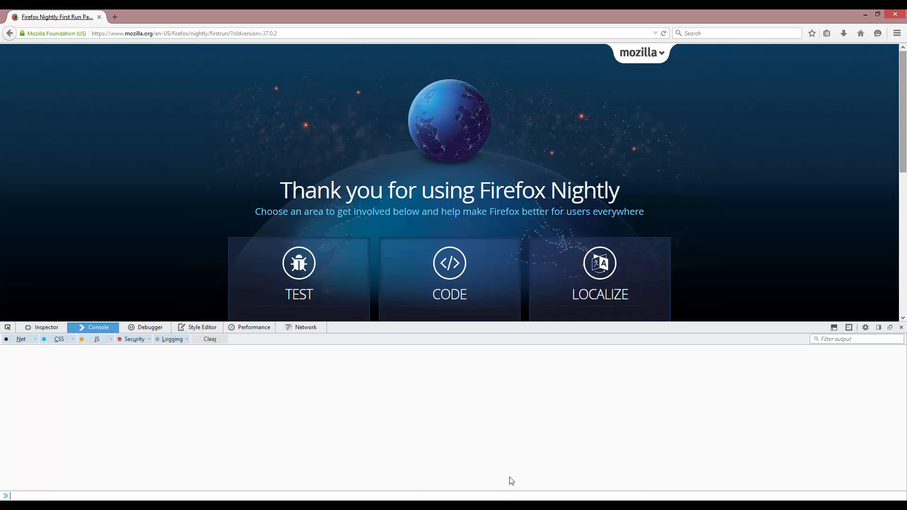
{"action": "mouse_move", "coordinate": [521, 453]}
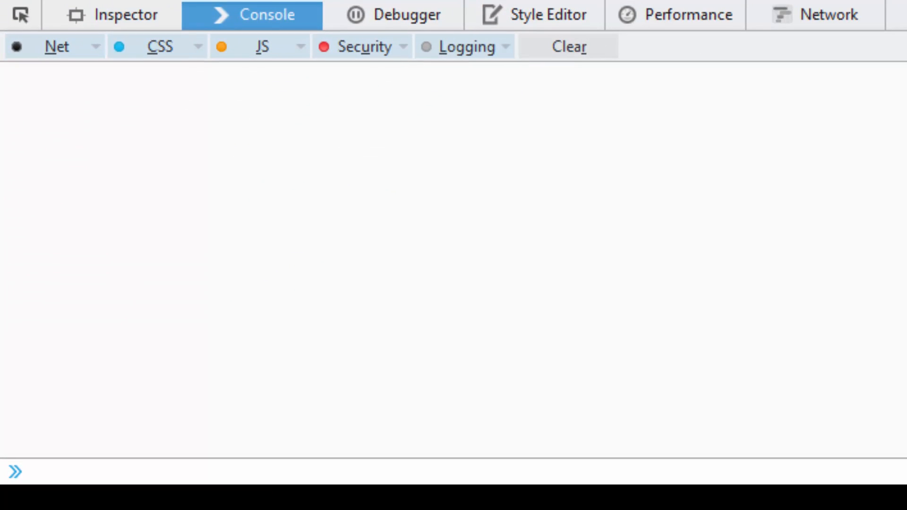
Declare const MAX_HEALTH = 100 in the console, discarding the 'constructor' autocomplete suggestion.
{"action": "type", "text": "constructor"}
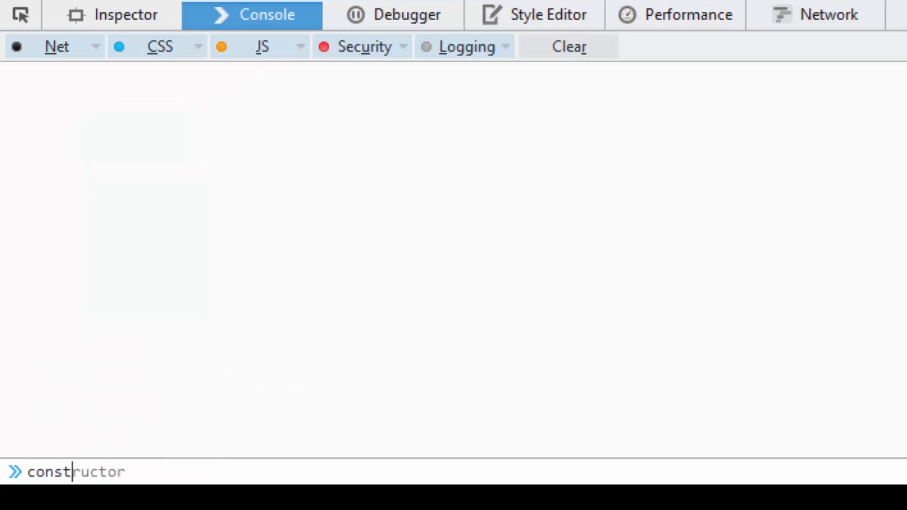
{"action": "key", "text": "Backspace"}
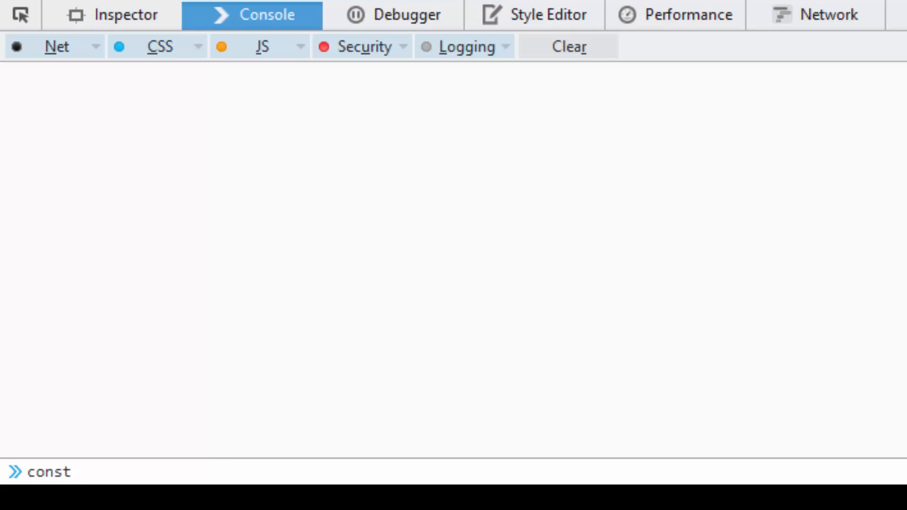
{"action": "type", "text": "MAX_HEALT"}
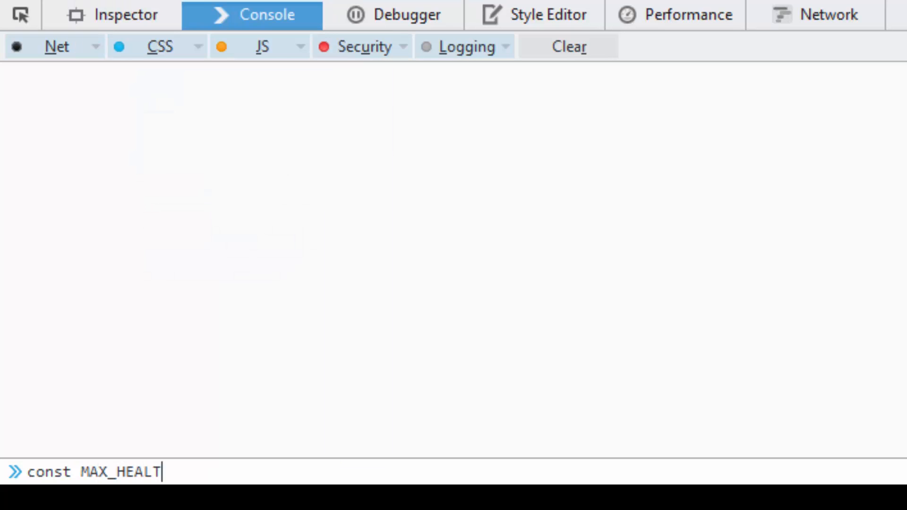
{"action": "key", "text": "Return"}
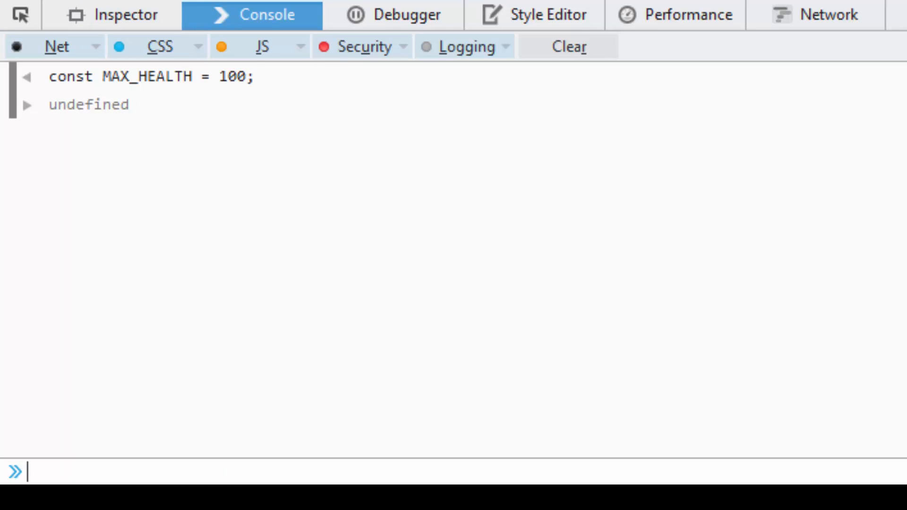
Evaluate MAX_HEALTH to confirm it reads 100, then begin an assignment to it.
{"action": "type", "text": "MAX_HEALTH"}
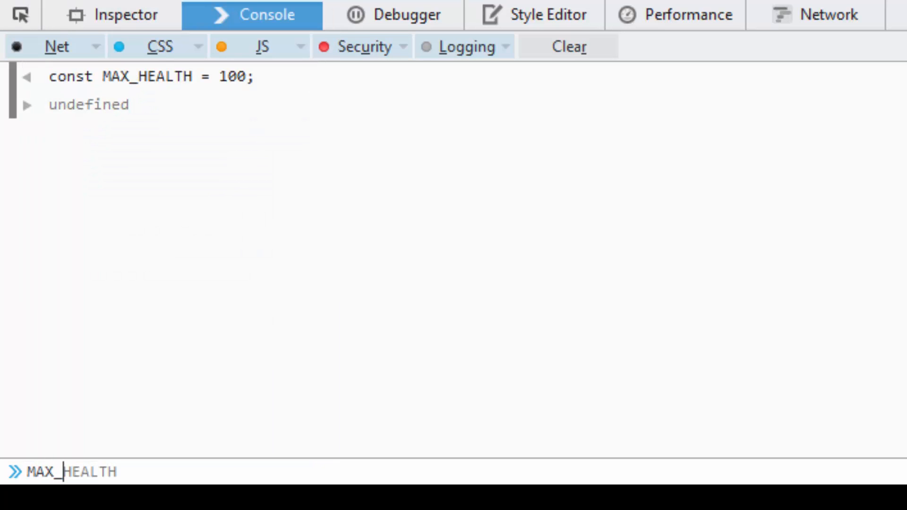
{"action": "key", "text": "Return"}
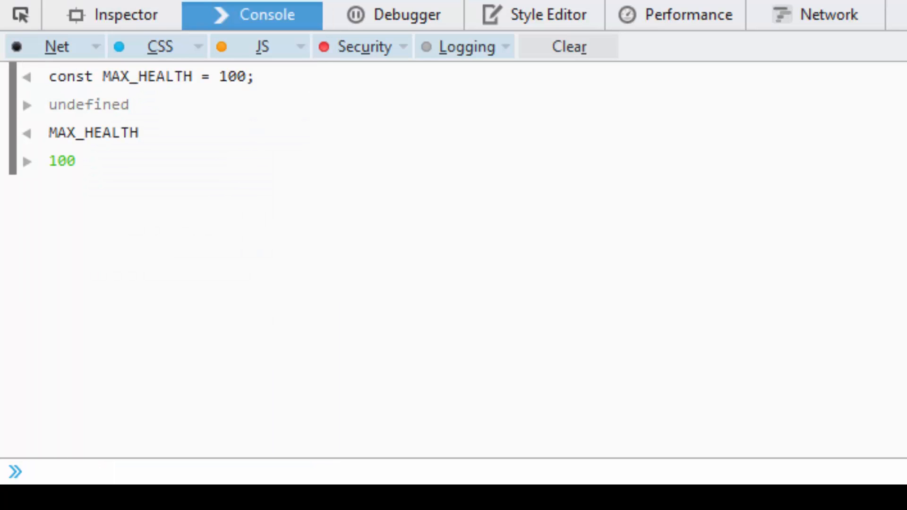
{"action": "type", "text": "MAX_HEALTH"}
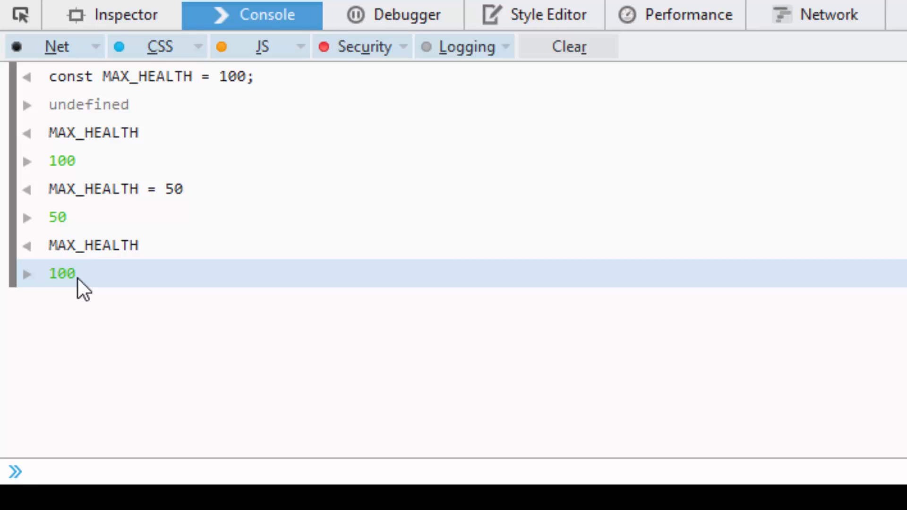
{"action": "mouse_move", "coordinate": [162, 244]}
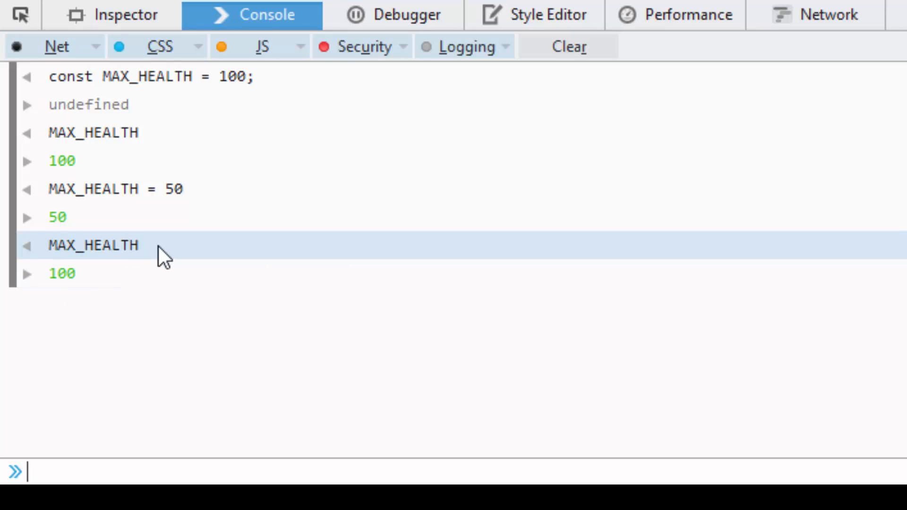
{"action": "mouse_move", "coordinate": [93, 254]}
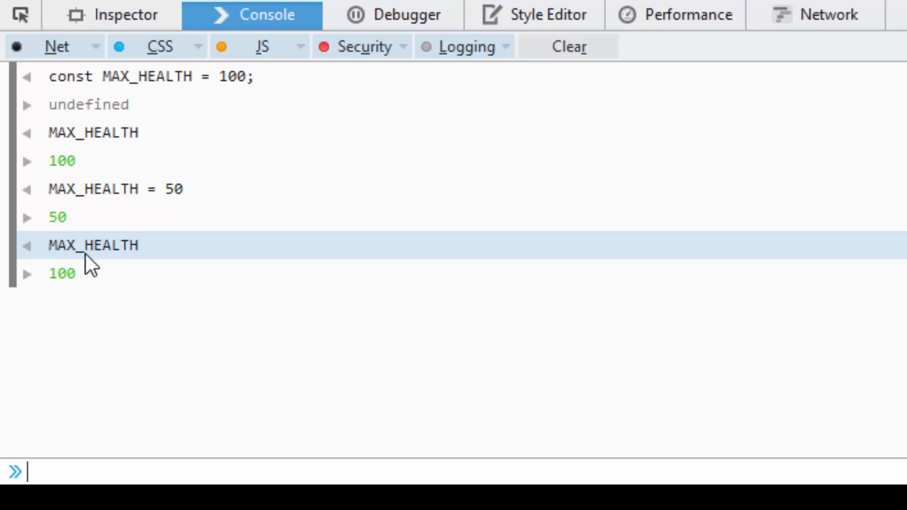
{"action": "mouse_move", "coordinate": [304, 434]}
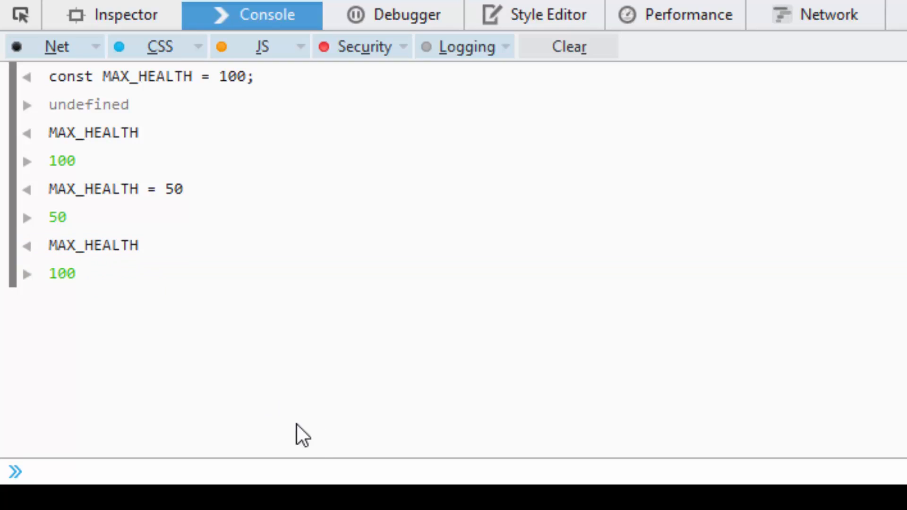
Declare const j = 10 in the console, erasing the mistyped 'this'.
{"action": "type", "text": "const"}
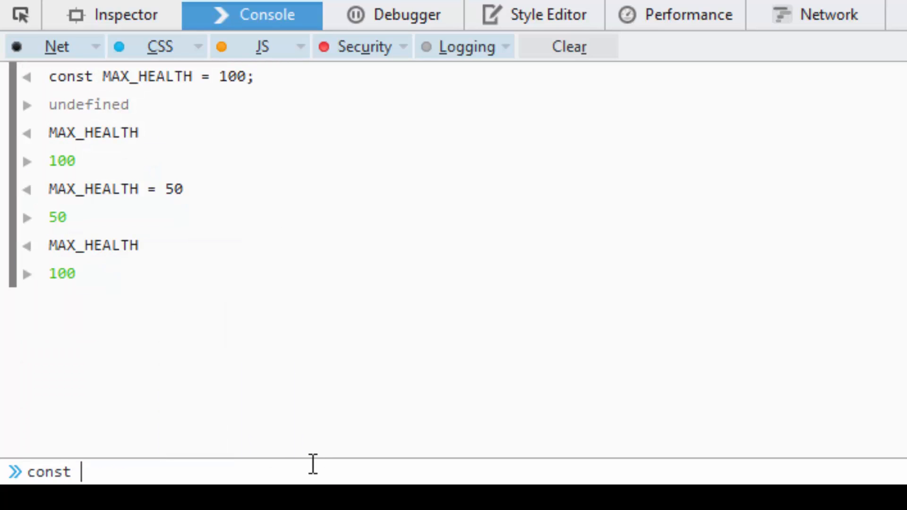
{"action": "type", "text": "this"}
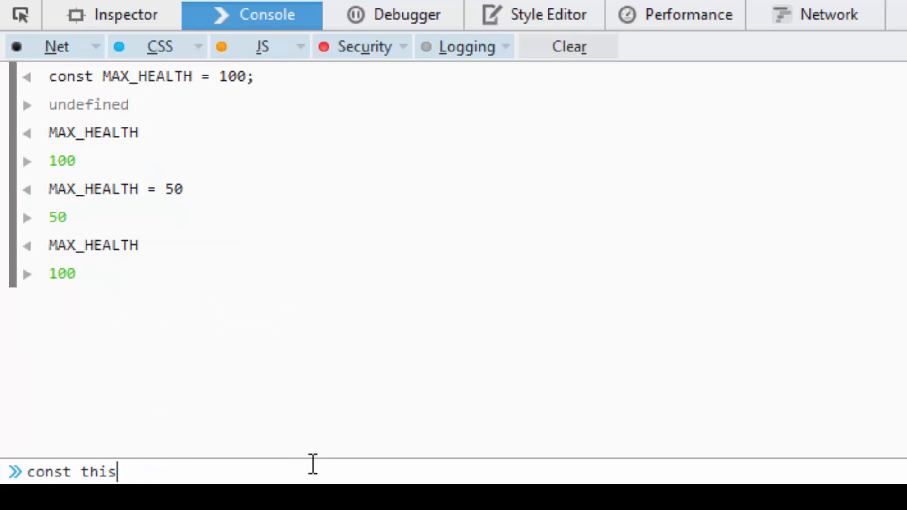
{"action": "key", "text": "Backspace"}
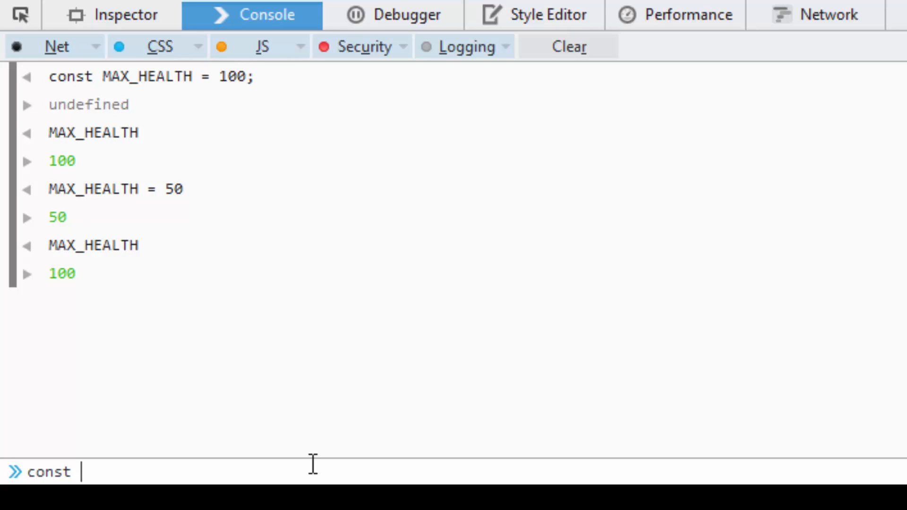
{"action": "type", "text": "j = 1"}
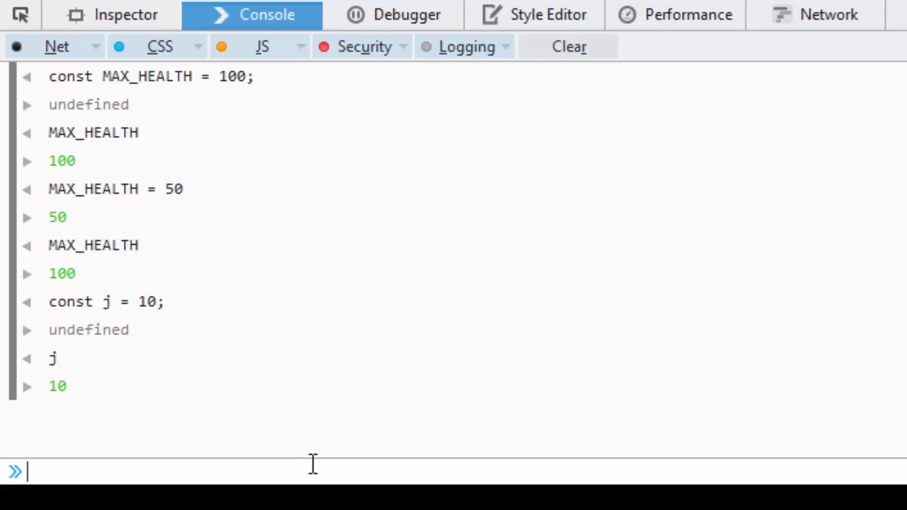
Attempt j = 10523 and re-evaluate j, which still reads 10.
{"action": "type", "text": "j ="}
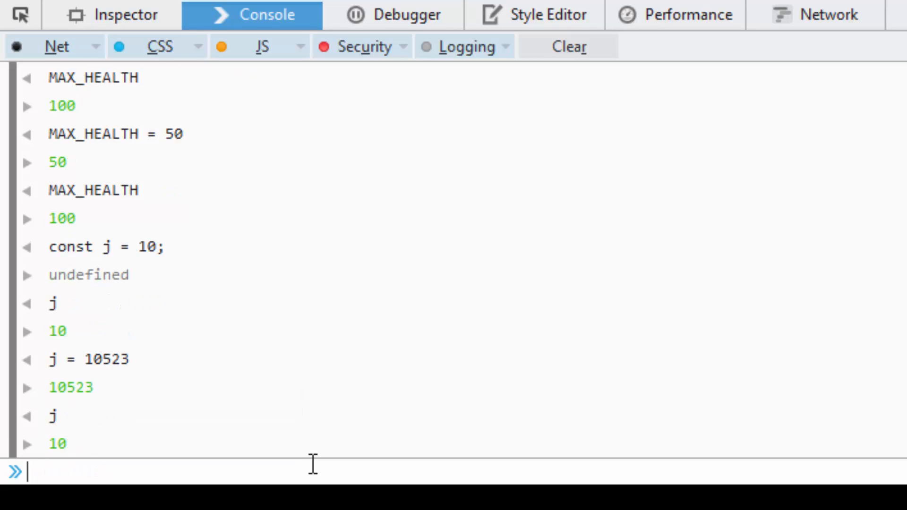
{"action": "mouse_move", "coordinate": [174, 417]}
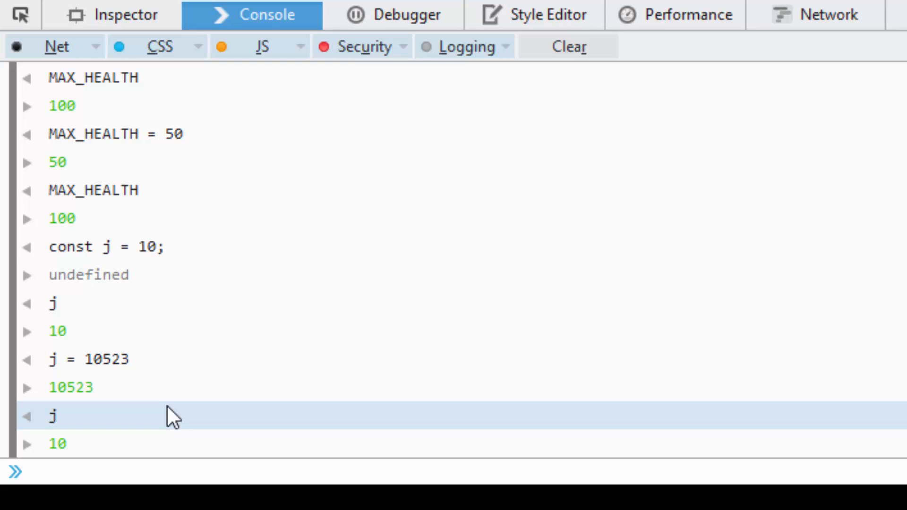
{"action": "left_click", "coordinate": [29, 472]}
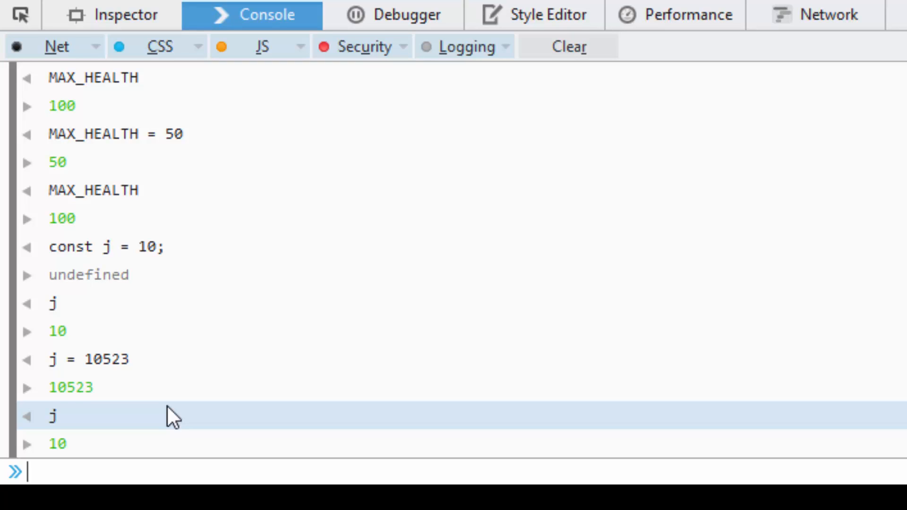